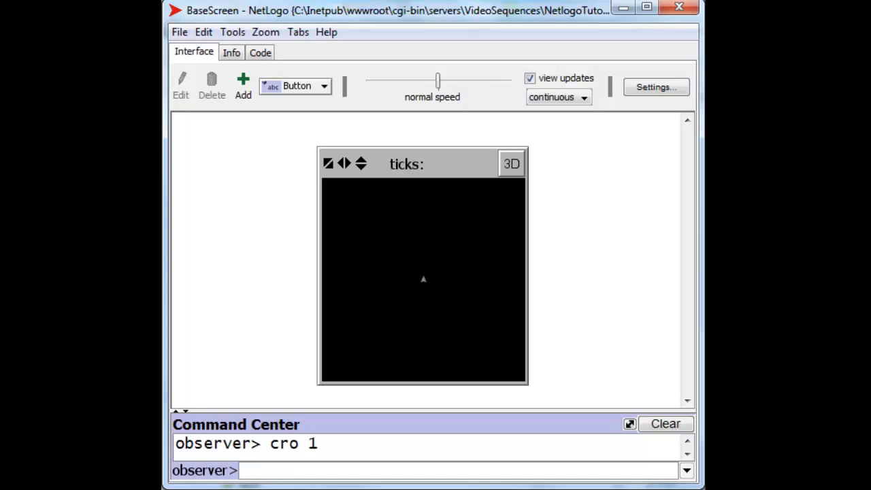
Run "set size 3" so the turtle at the centre grows to size 3.
{"action": "type", "text": "set s"}
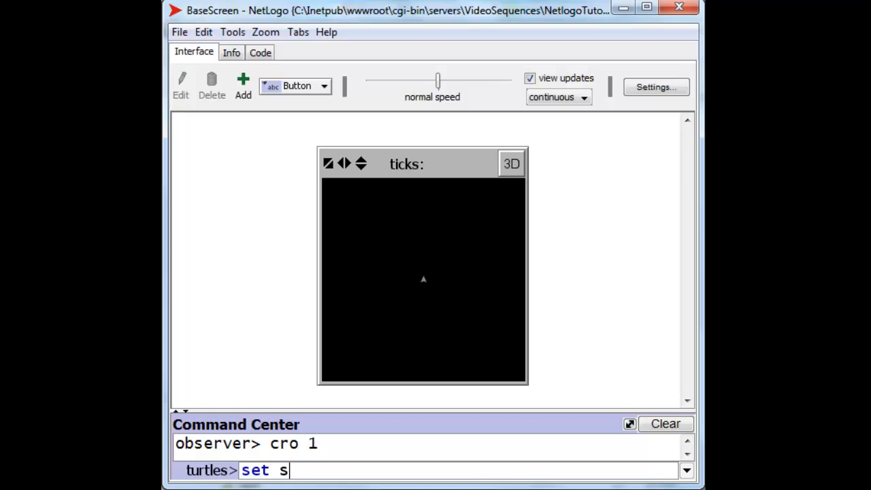
{"action": "type", "text": "ize 3"}
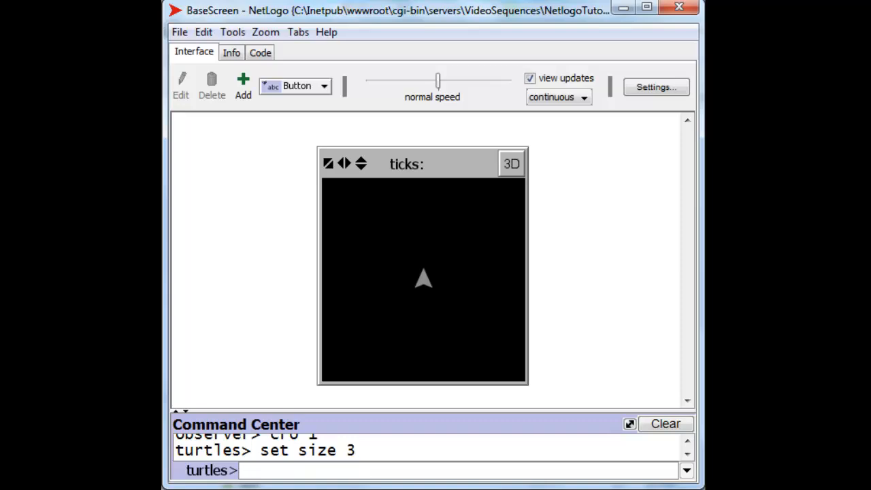
Run "set ycor 4", then "setxy 0 0", then "fd 4" leaving the turtle above centre.
{"action": "type", "text": "set"}
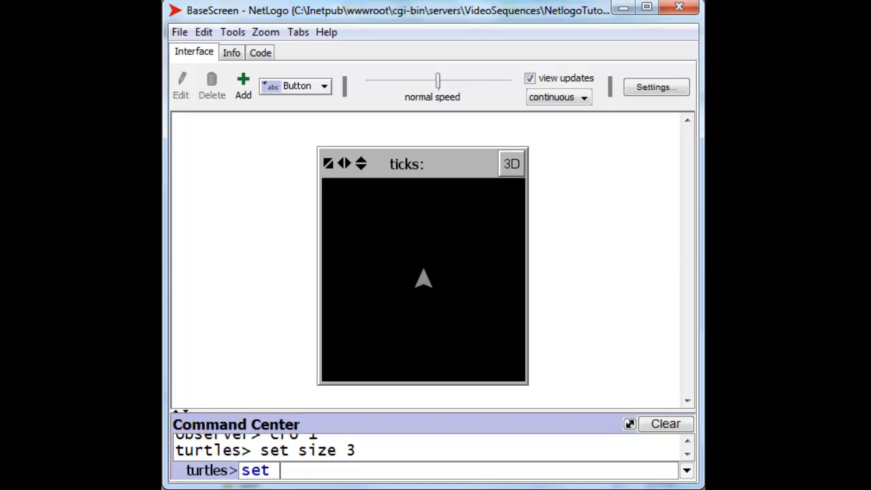
{"action": "type", "text": "ycor"}
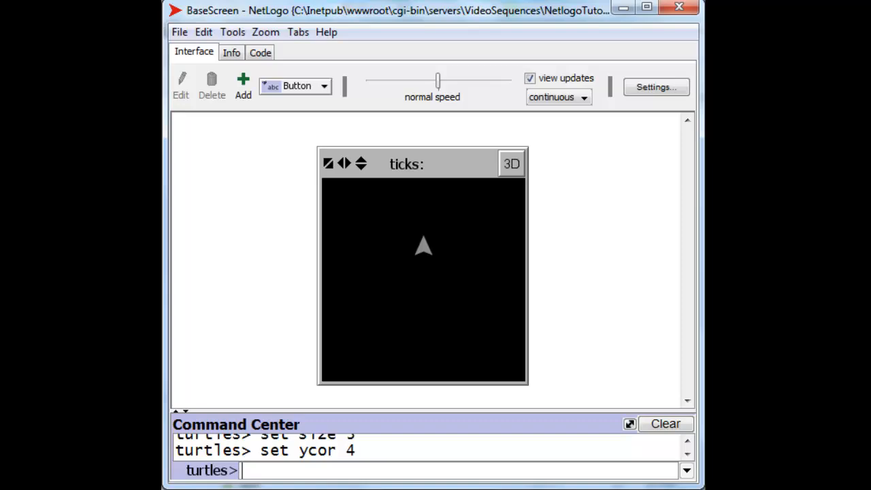
{"action": "type", "text": "se"}
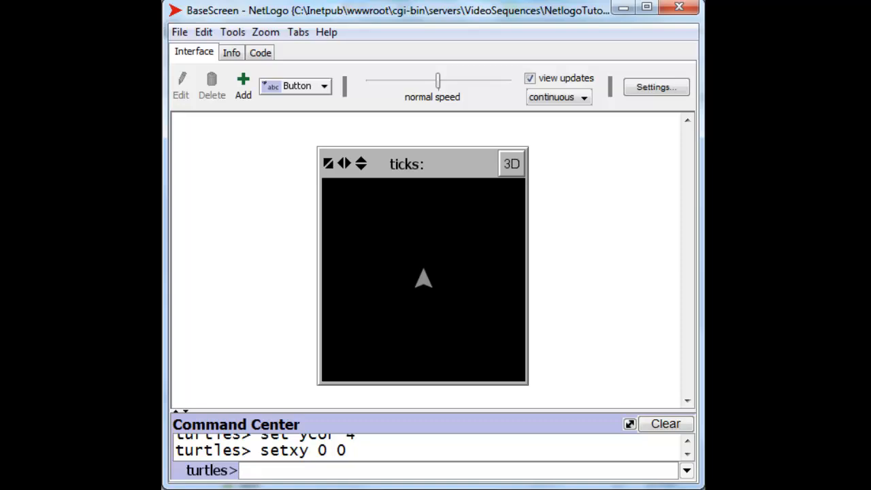
{"action": "type", "text": "fd 4"}
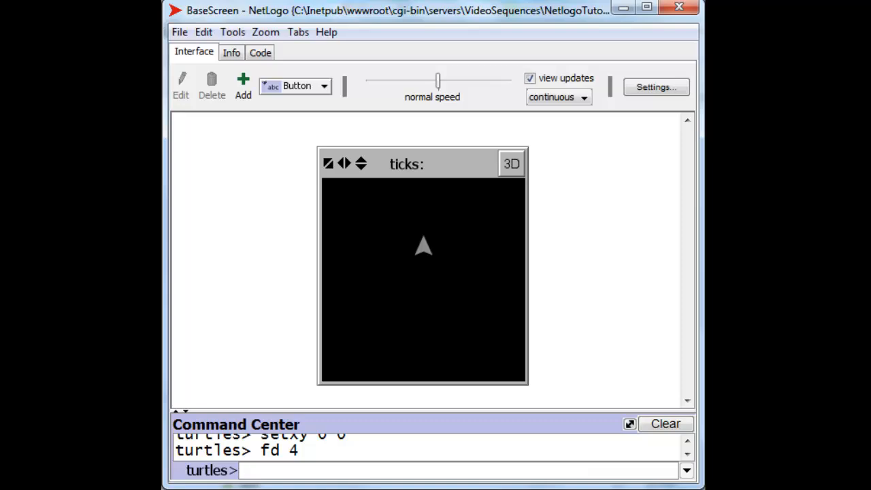
Run "setxy 4 4", then "setxy 0 0", then "fd 4" to sit above centre again.
{"action": "type", "text": "s"}
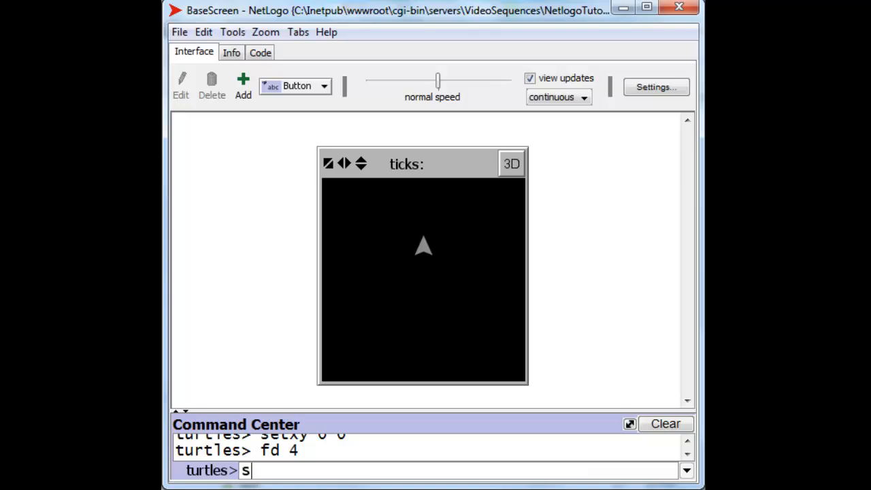
{"action": "type", "text": "etxy"}
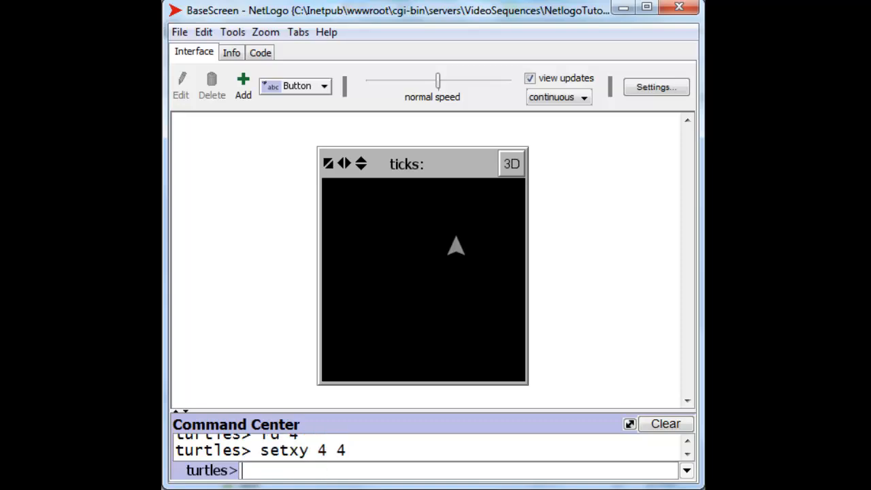
{"action": "type", "text": "s"}
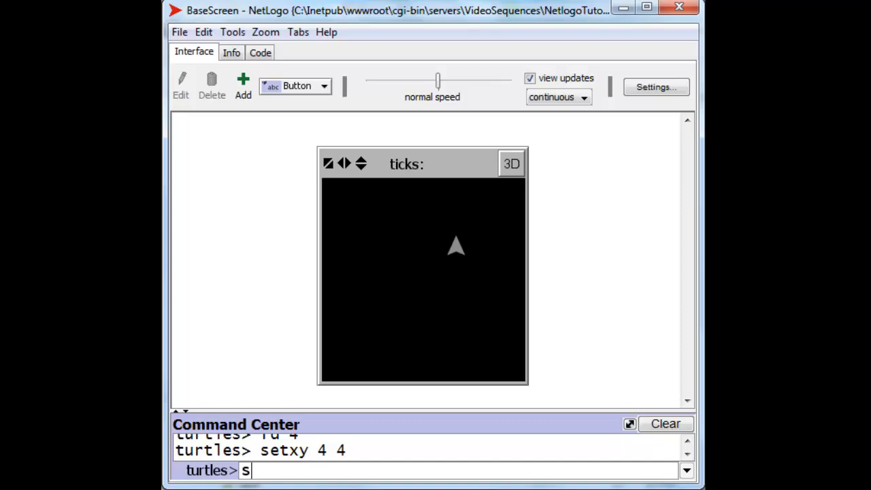
{"action": "type", "text": "etxy 0"}
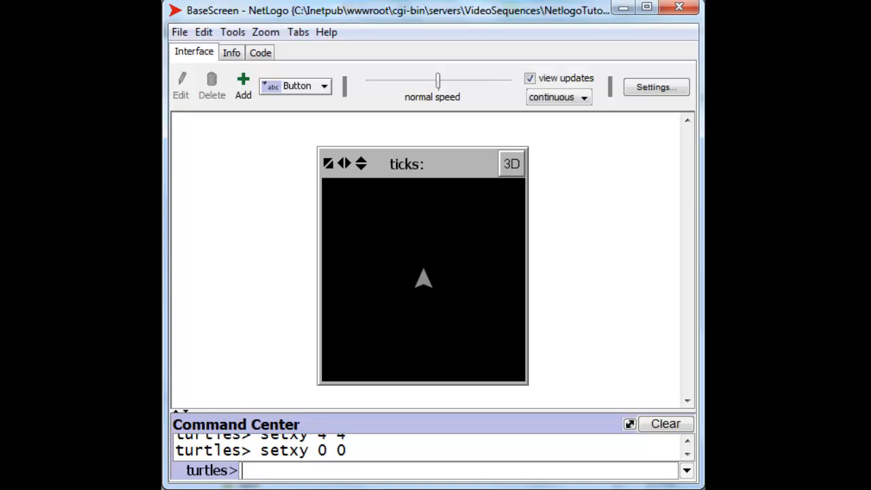
{"action": "type", "text": "fd 4"}
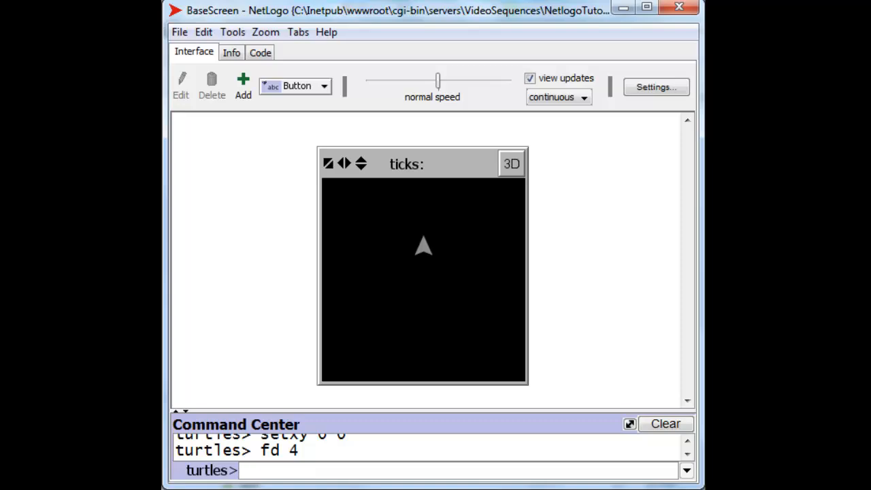
Run "rt 90" then "fd 4" so the turtle reaches (4,4) from the right turn.
{"action": "type", "text": "rt 90"}
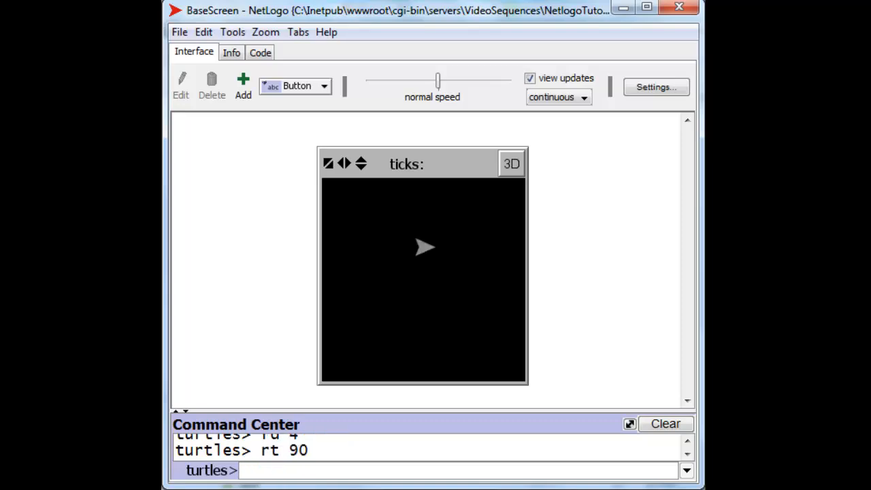
{"action": "type", "text": "f"}
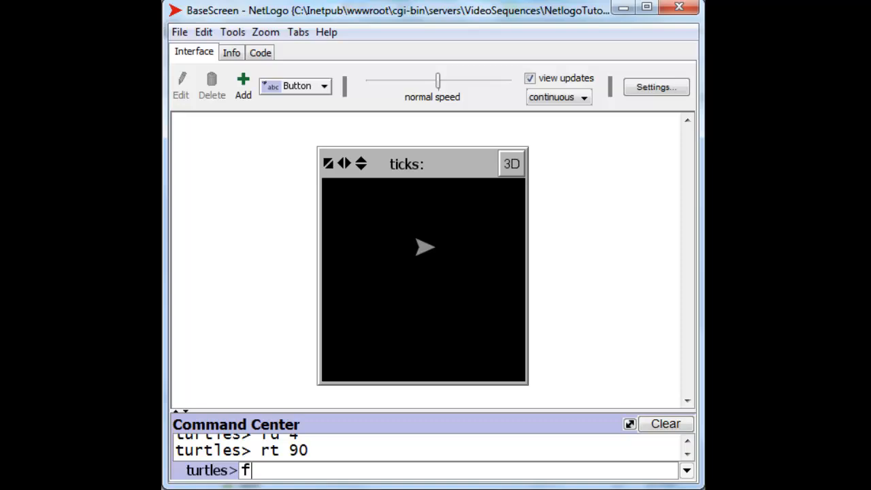
{"action": "type", "text": "d"}
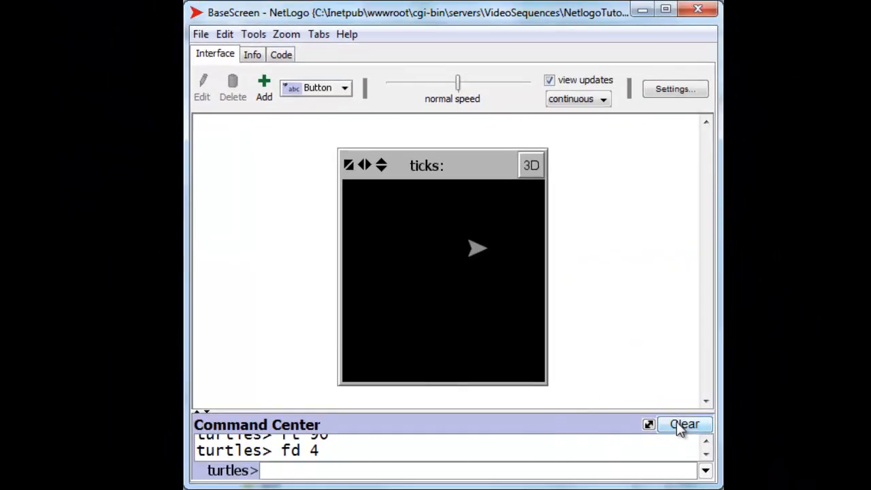
Run "setxy 0 0" then "set heading 0" so the turtle faces up at the origin.
{"action": "type", "text": "setxy 0"}
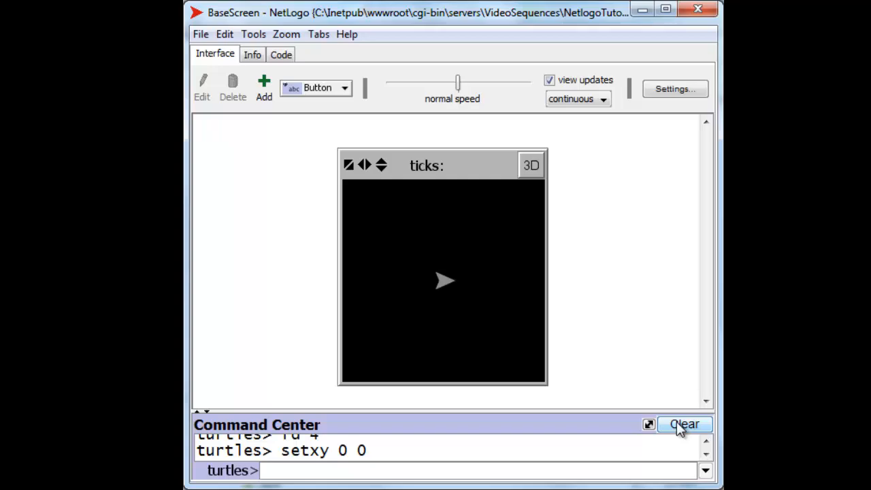
{"action": "type", "text": "heading"}
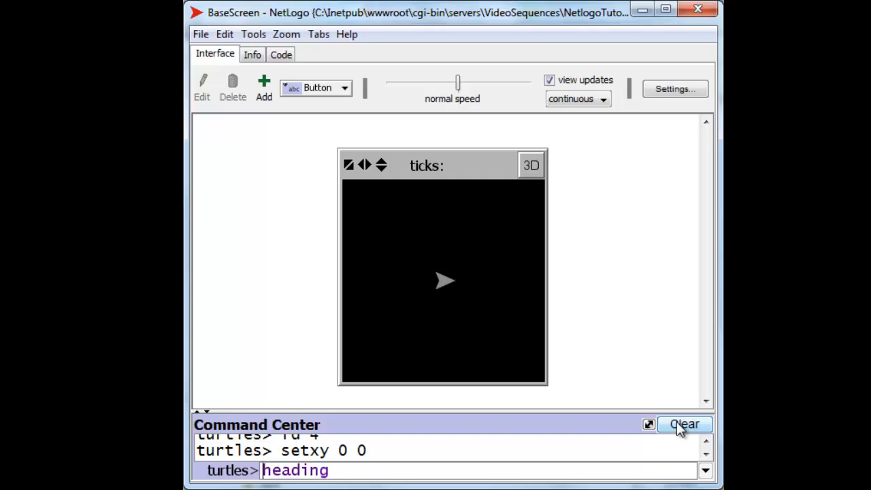
{"action": "type", "text": "set heading 0"}
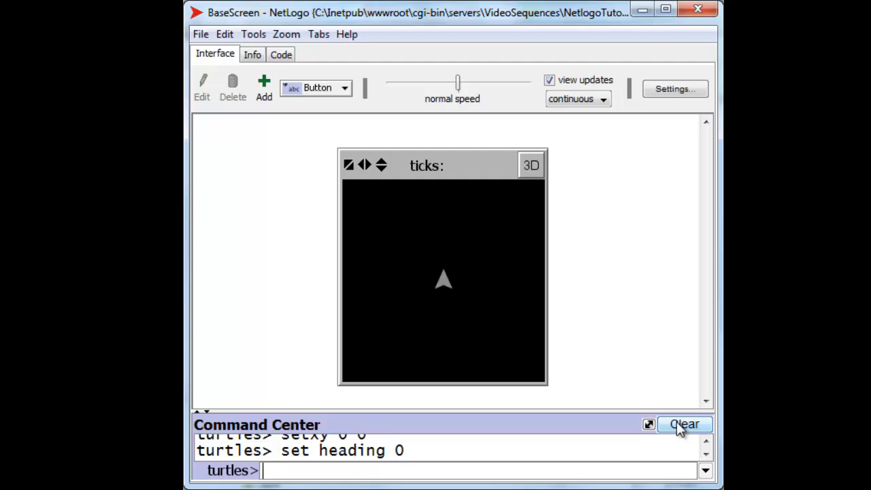
Run "rt 45" then "fd 5.66", moving the turtle diagonally to about (4.002, 4.002).
{"action": "type", "text": "rt 45"}
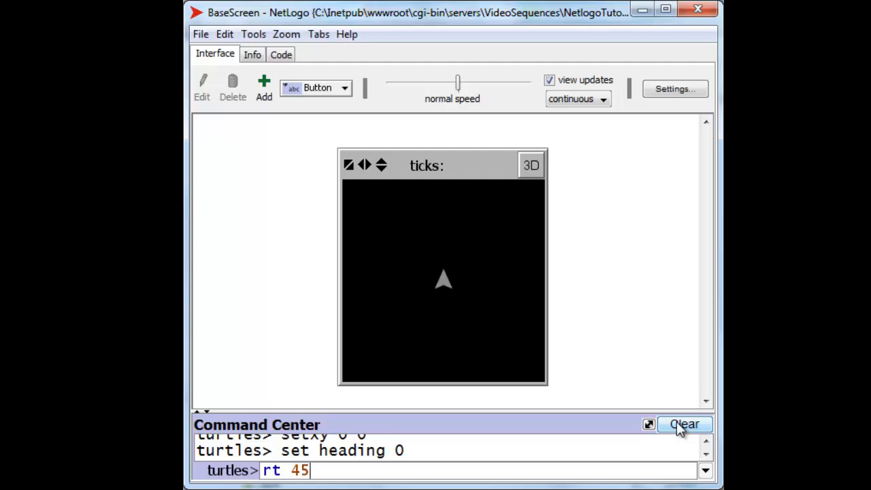
{"action": "key", "text": "Enter"}
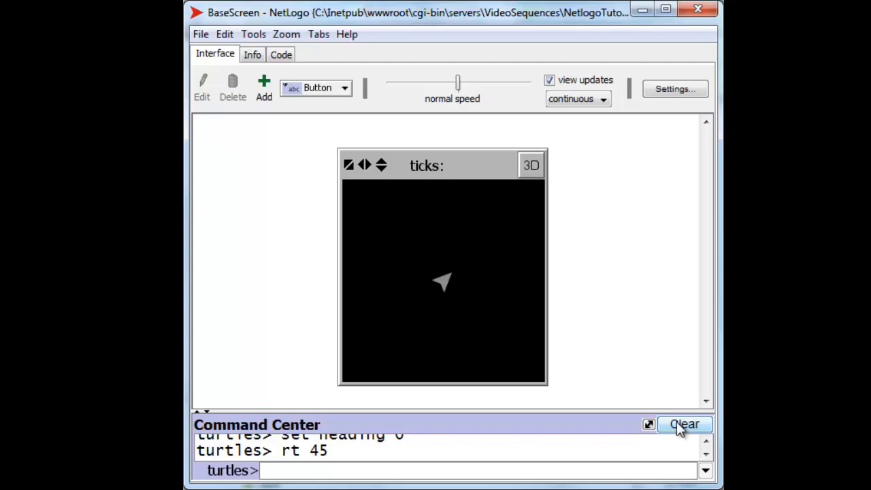
{"action": "type", "text": "f"}
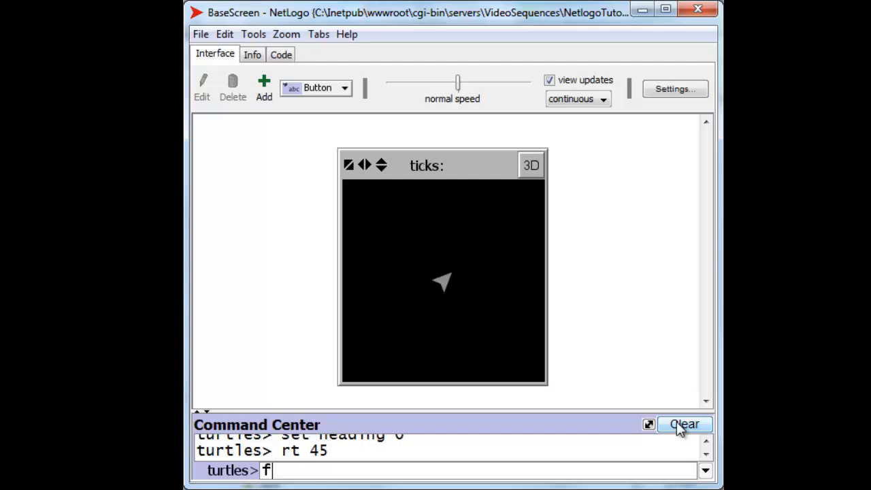
{"action": "type", "text": "d 5.66"}
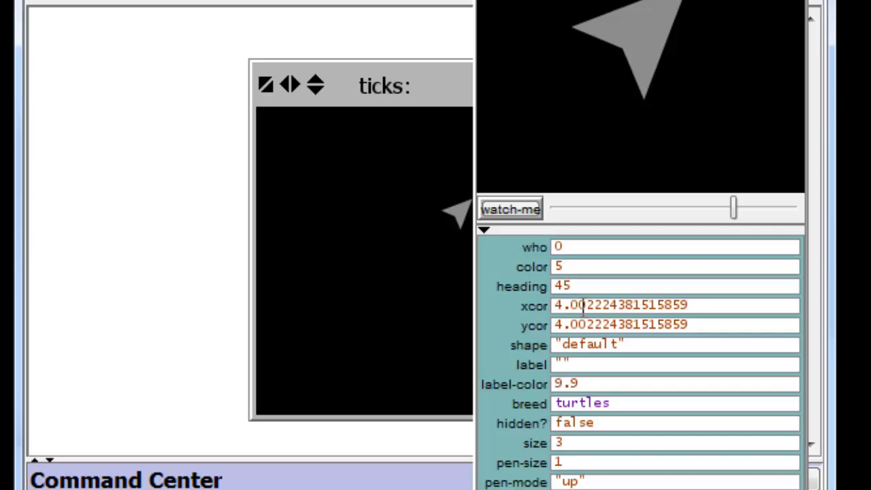
{"action": "mouse_move", "coordinate": [571, 324]}
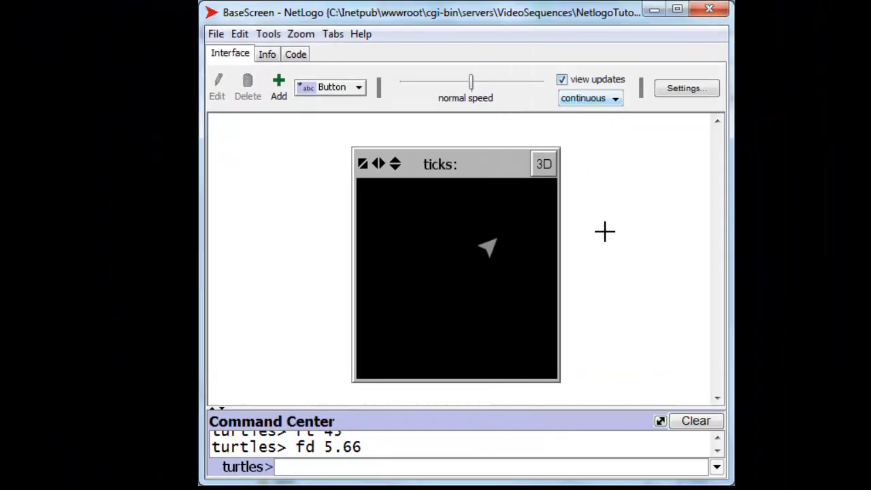
{"action": "mouse_move", "coordinate": [620, 373]}
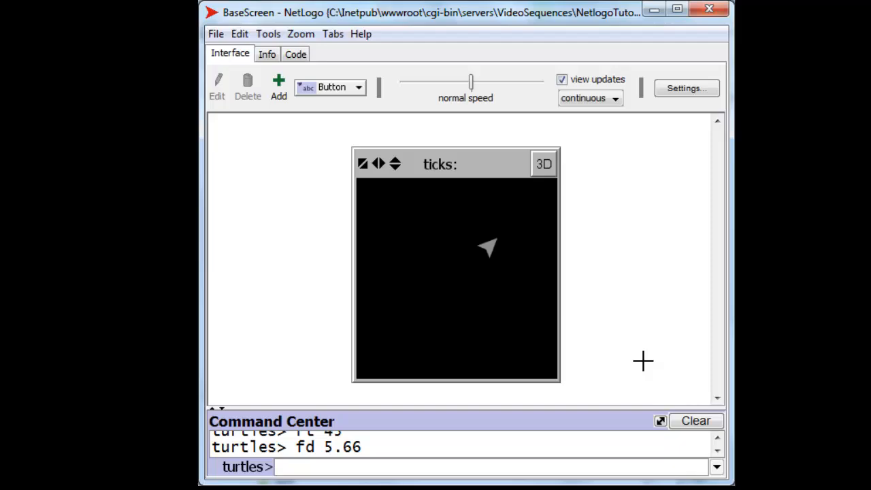
{"action": "mouse_move", "coordinate": [542, 466]}
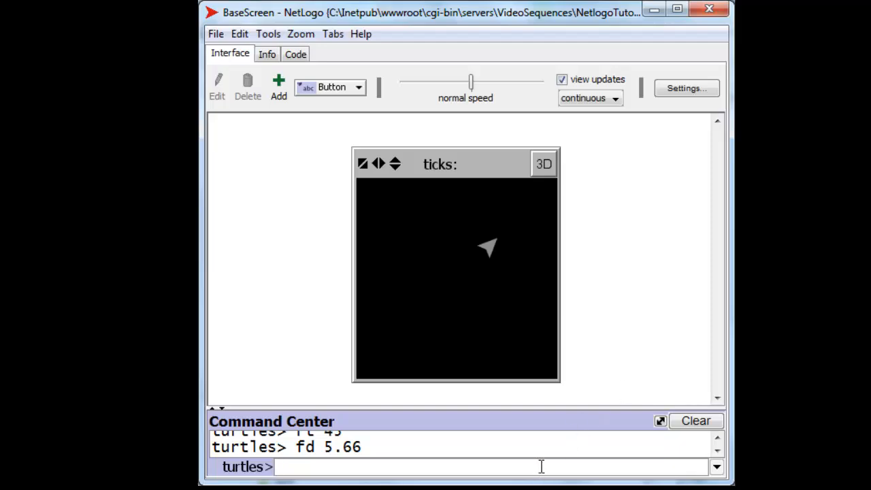
Type the combined command "lt 180 fd 5.66 set heading 0" without running it yet.
{"action": "type", "text": "r"}
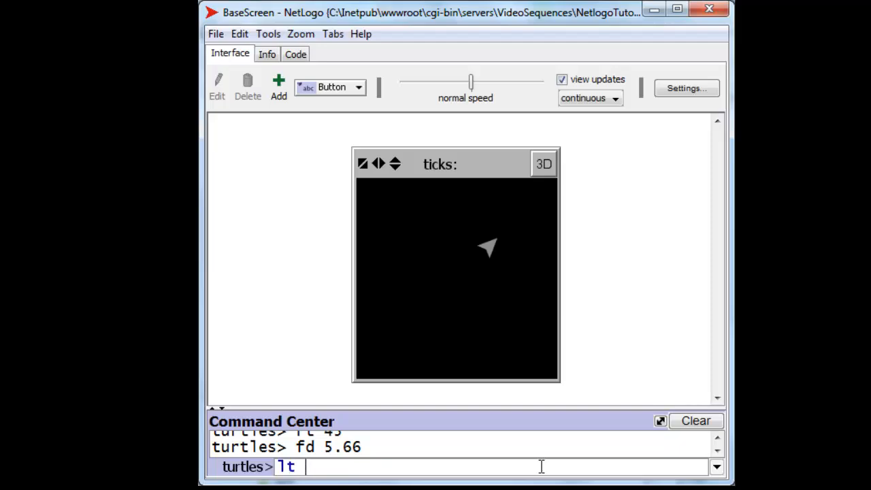
{"action": "type", "text": "180"}
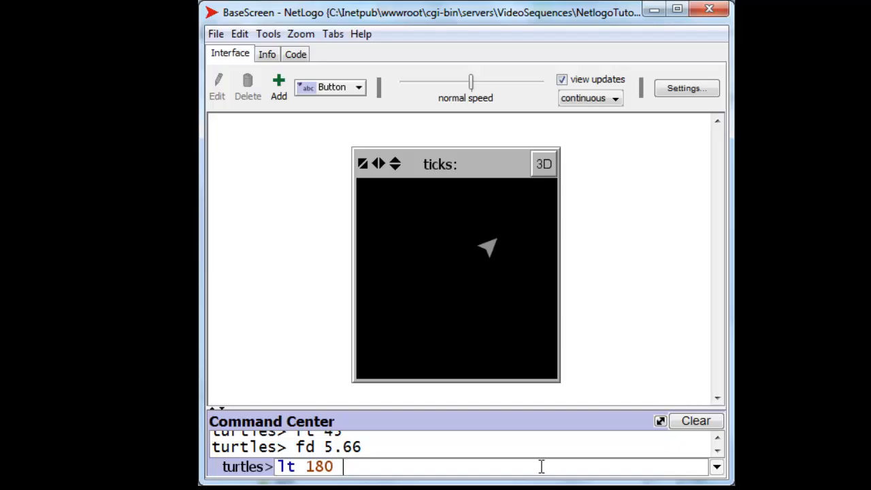
{"action": "type", "text": "fd"}
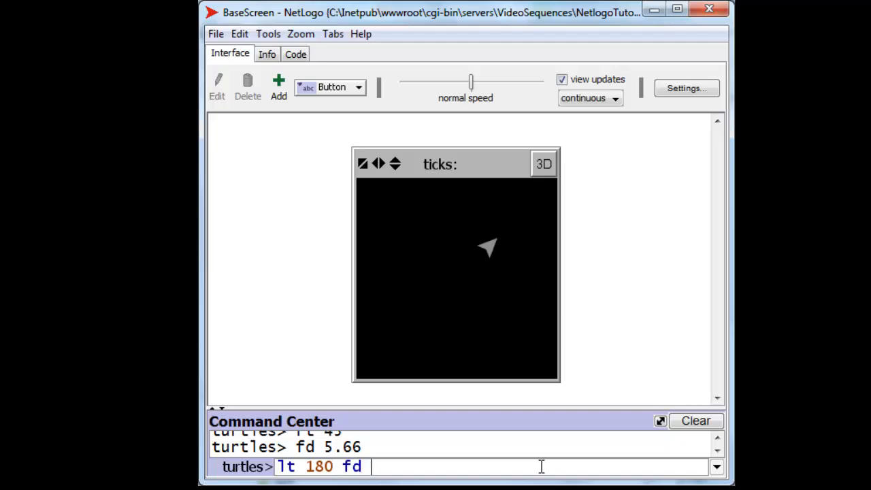
{"action": "type", "text": "5.66"}
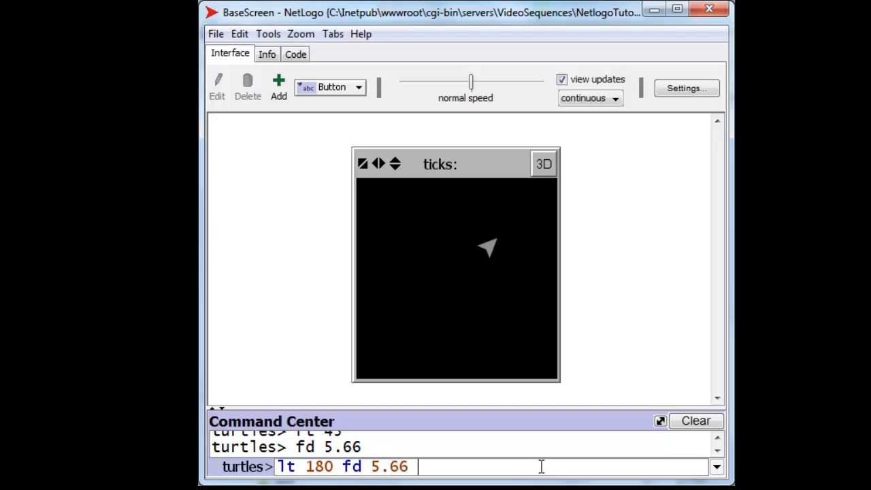
{"action": "type", "text": "set heading"}
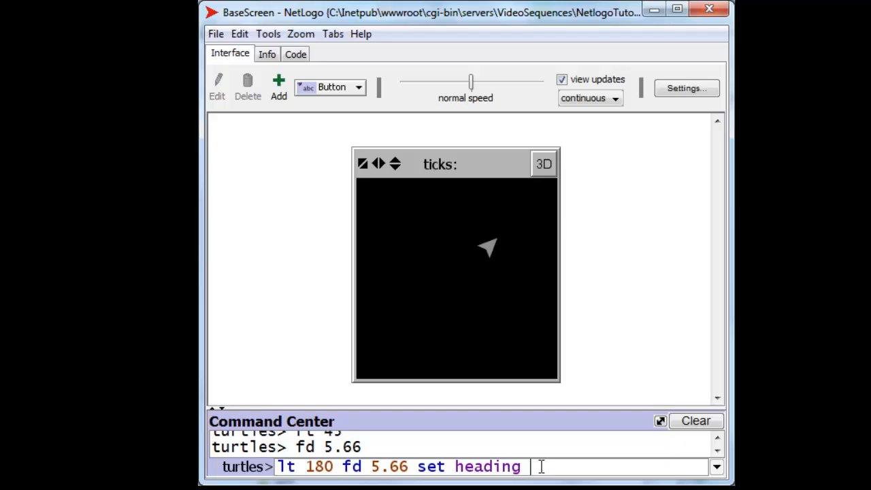
{"action": "type", "text": "0"}
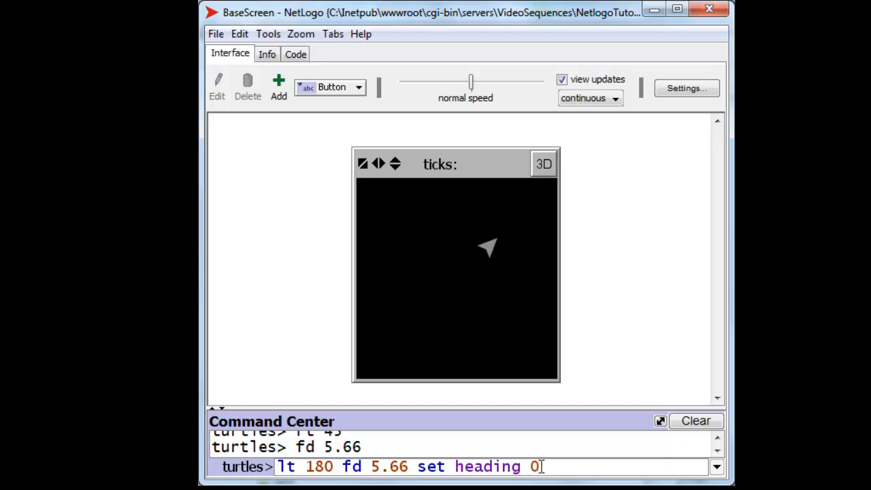